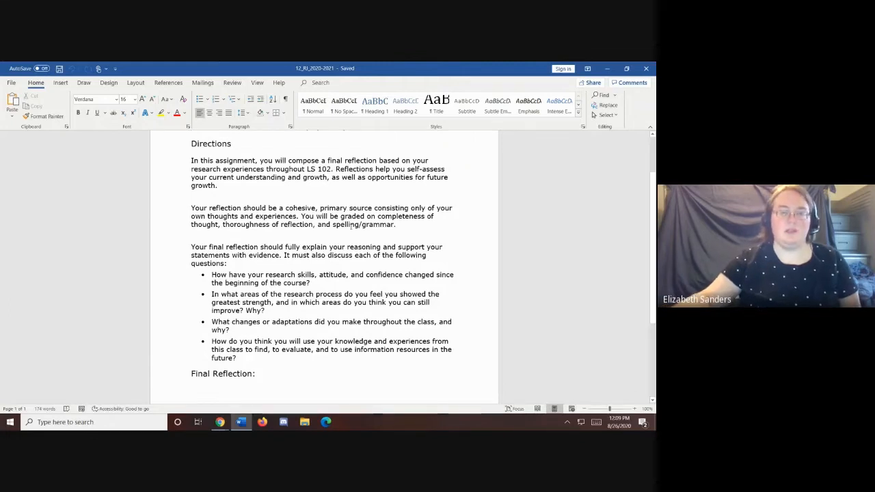
{"action": "scroll", "scroll_direction": "down", "scroll_amount": 3}
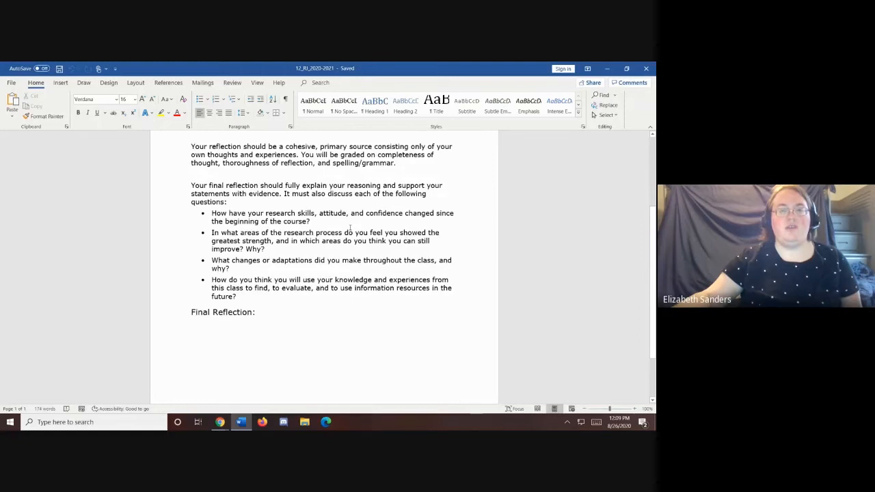